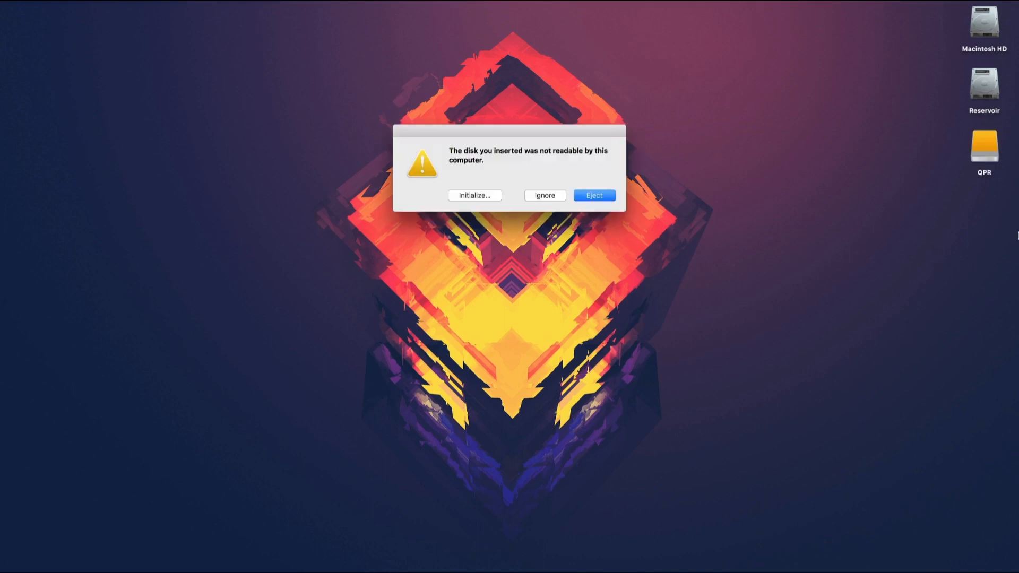
{"action": "mouse_move", "coordinate": [941, 183]}
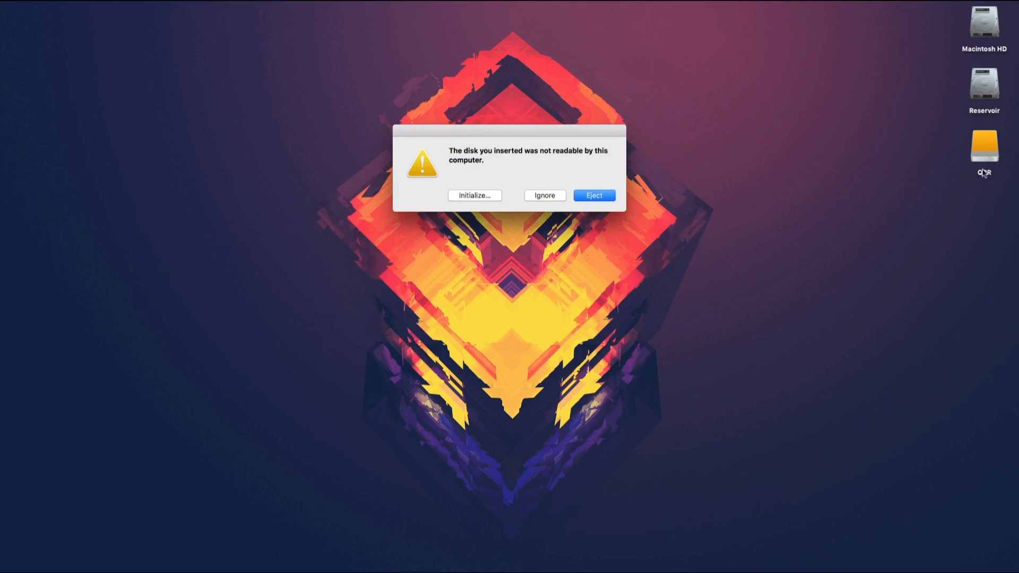
{"action": "mouse_move", "coordinate": [990, 151]}
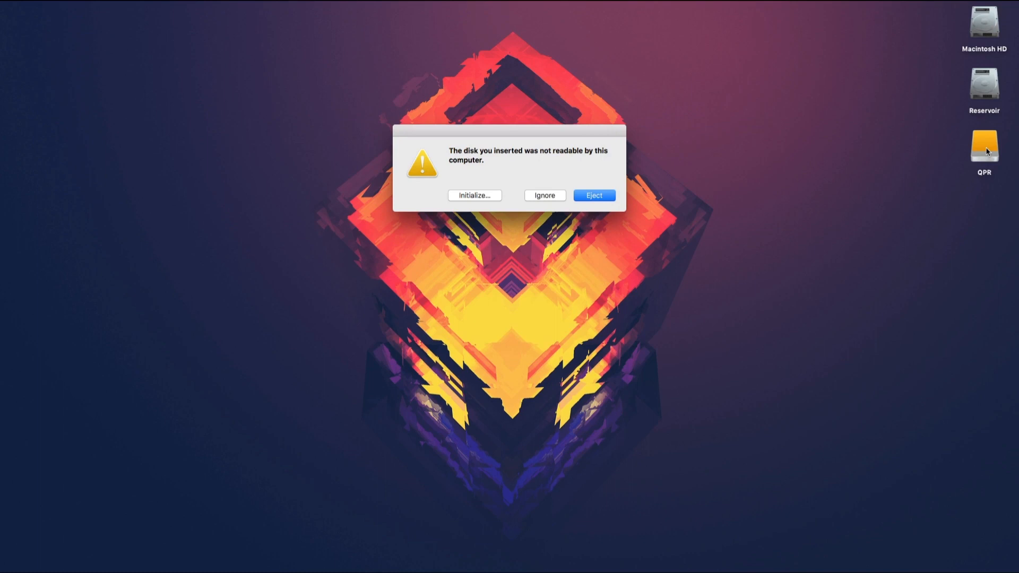
{"action": "mouse_move", "coordinate": [505, 165]}
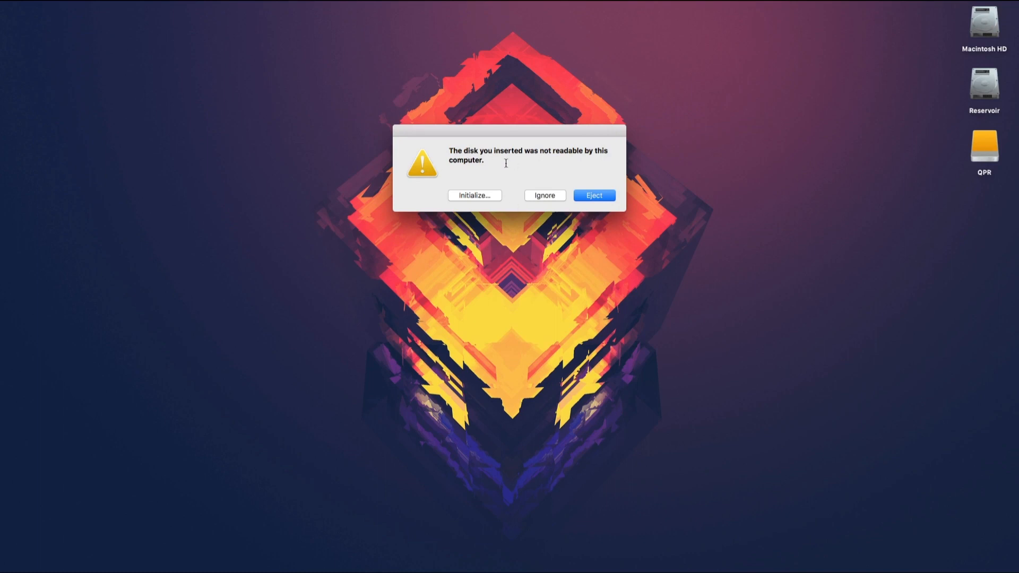
{"action": "mouse_move", "coordinate": [584, 155]}
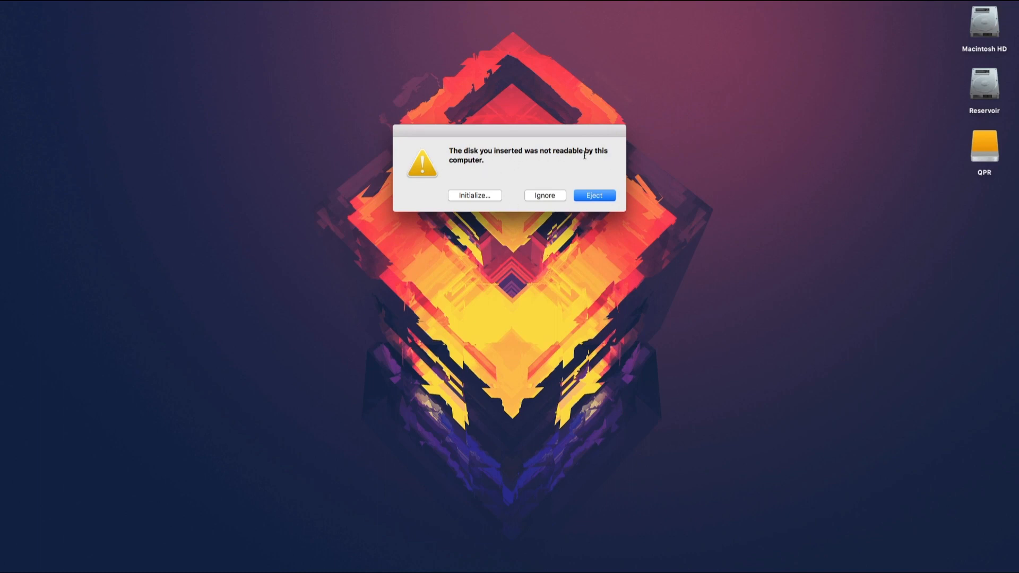
{"action": "mouse_move", "coordinate": [444, 187]}
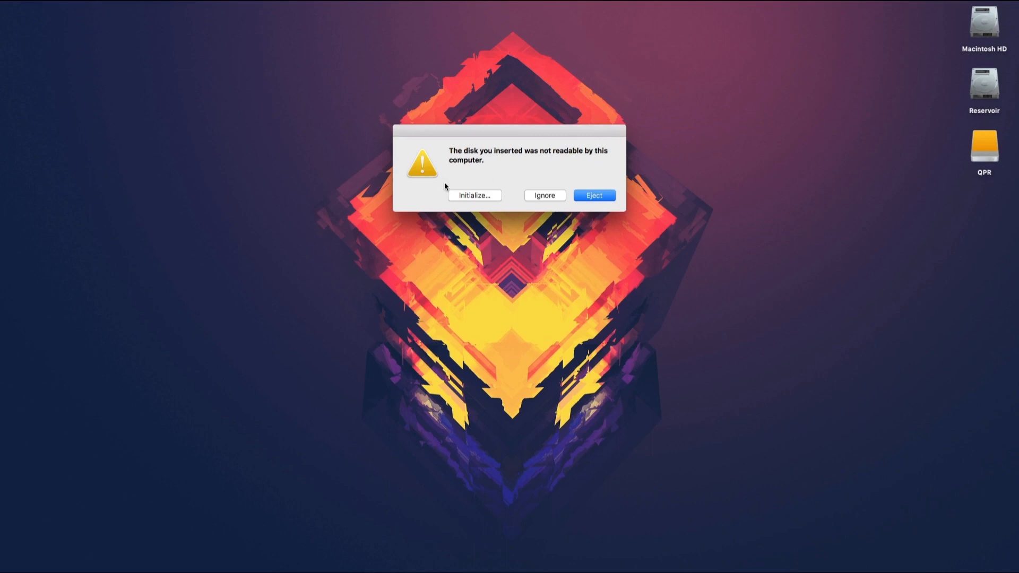
{"action": "mouse_move", "coordinate": [501, 189]}
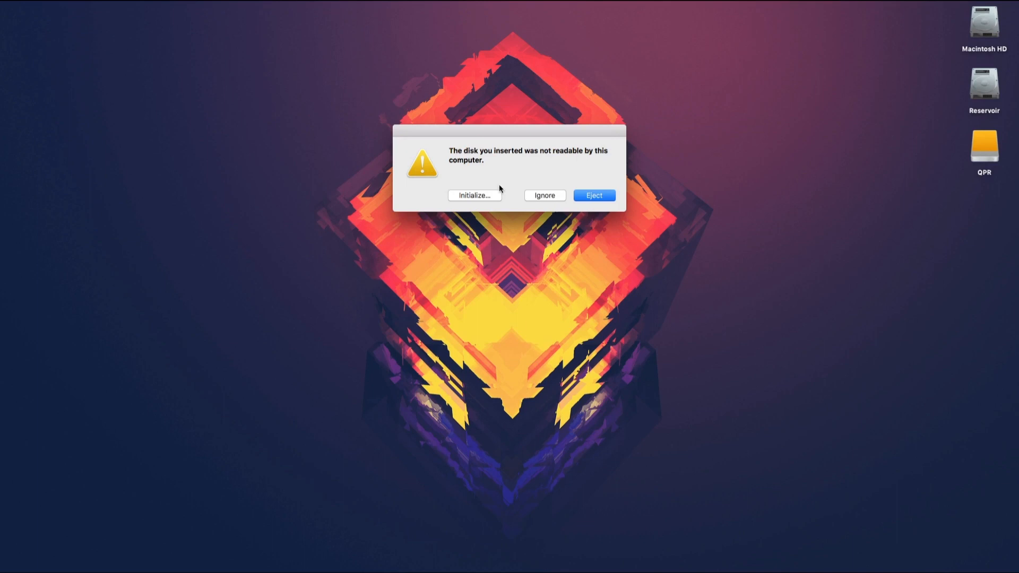
Dismiss the unreadable-disk alert and launch Disk Utility showing the external drives
{"action": "left_click", "coordinate": [545, 196]}
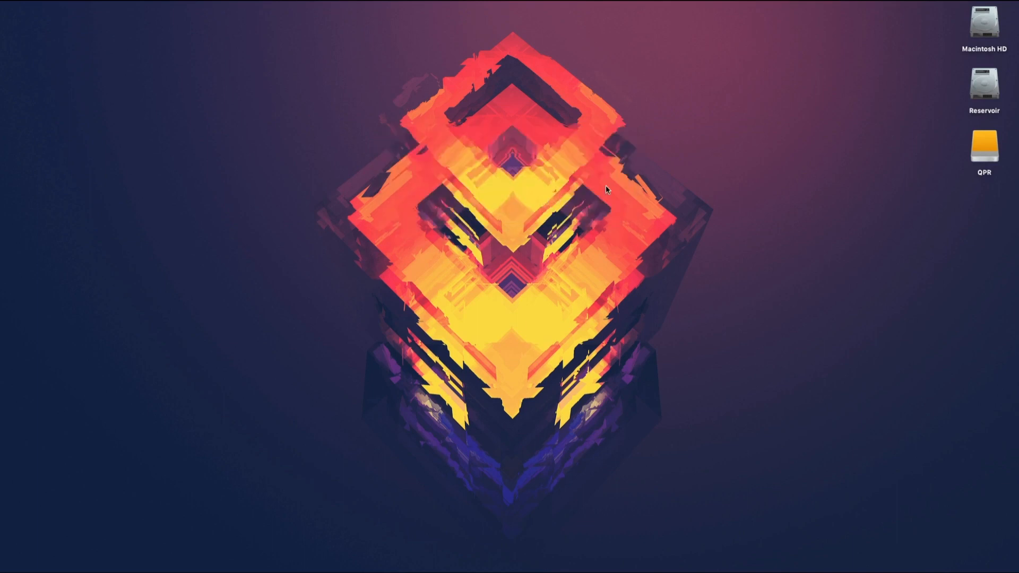
{"action": "mouse_move", "coordinate": [652, 184]}
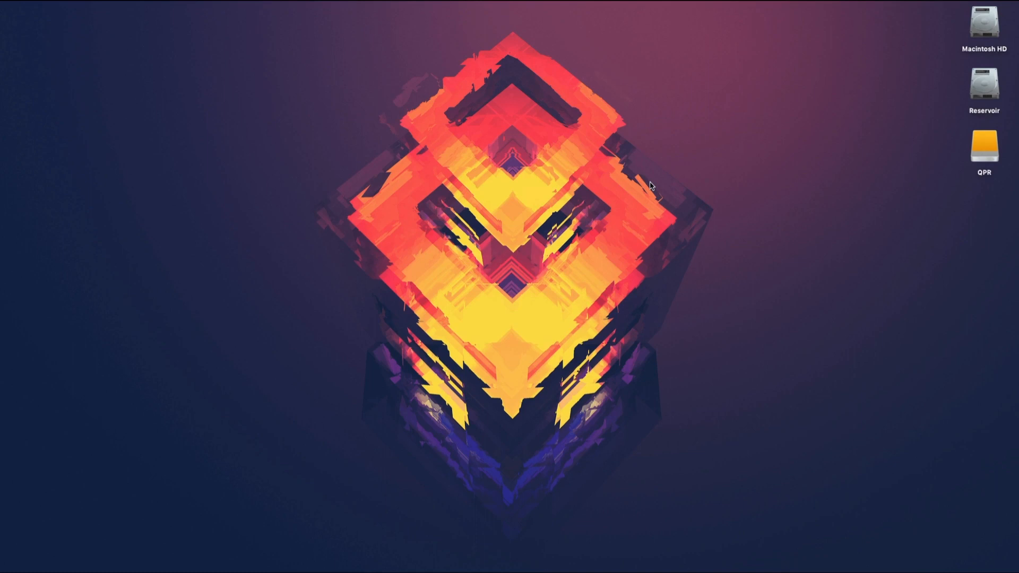
{"action": "type", "text": "screenFlow"}
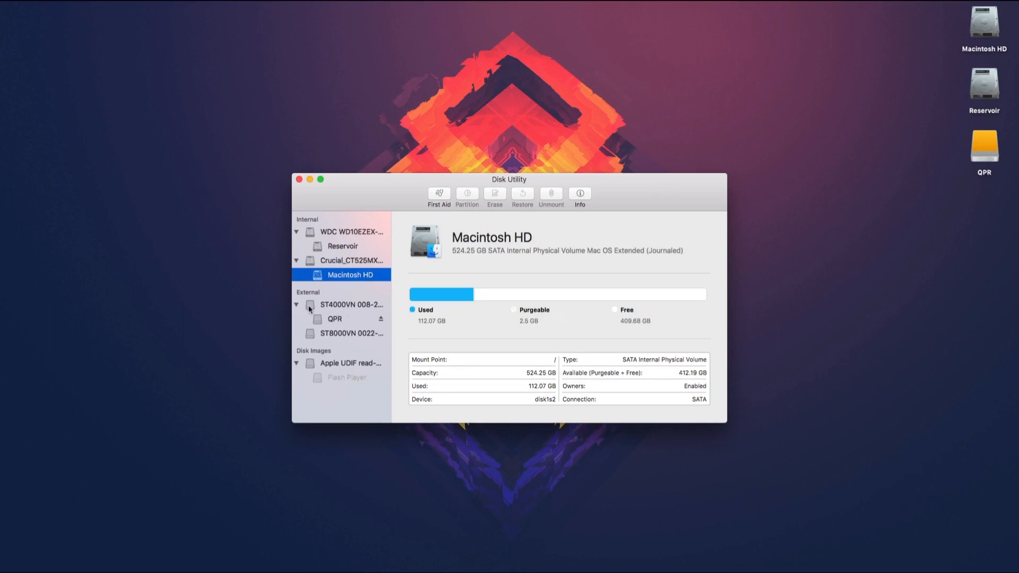
{"action": "mouse_move", "coordinate": [328, 359]}
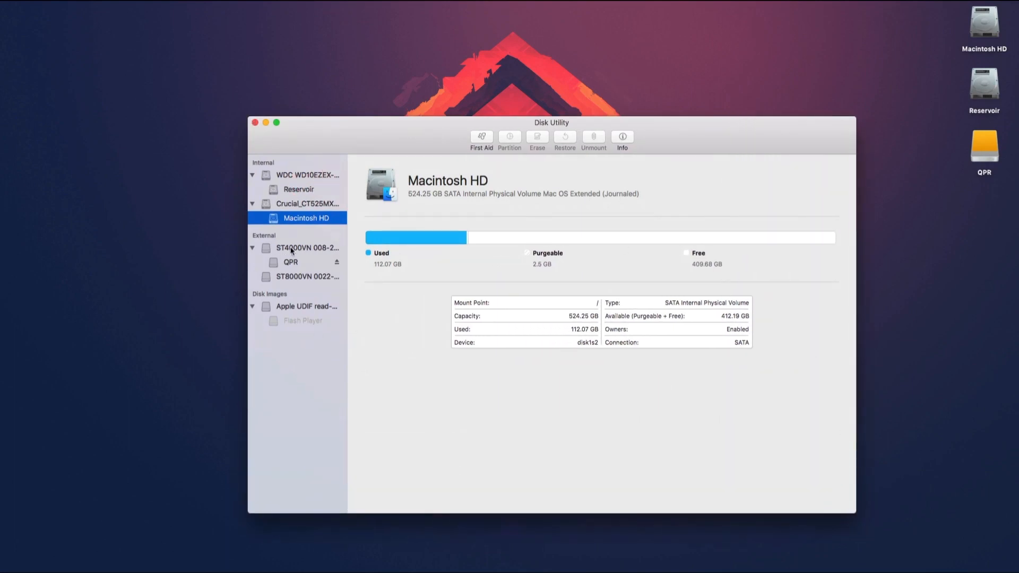
{"action": "mouse_move", "coordinate": [280, 256]}
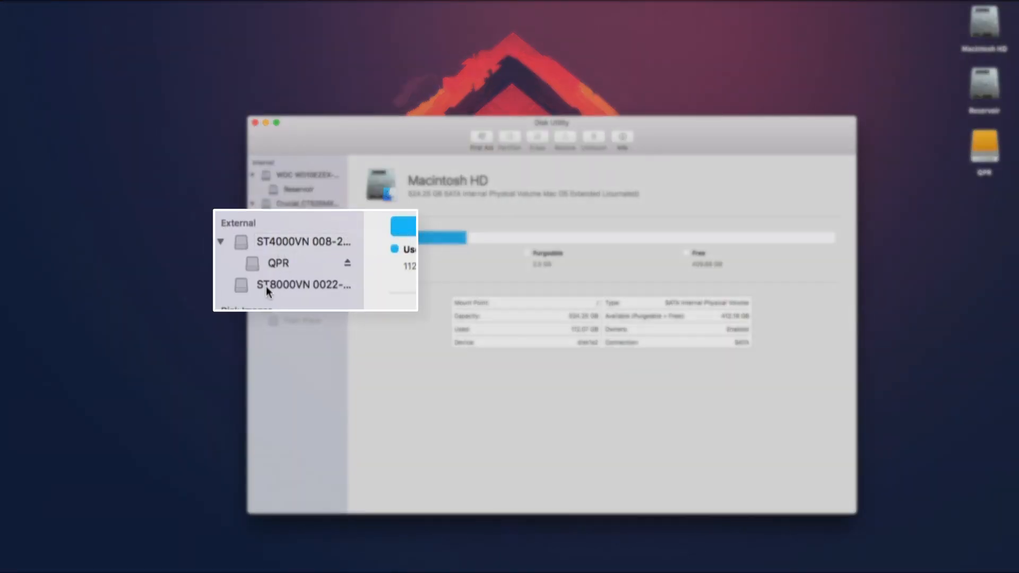
{"action": "double_click", "coordinate": [303, 285]}
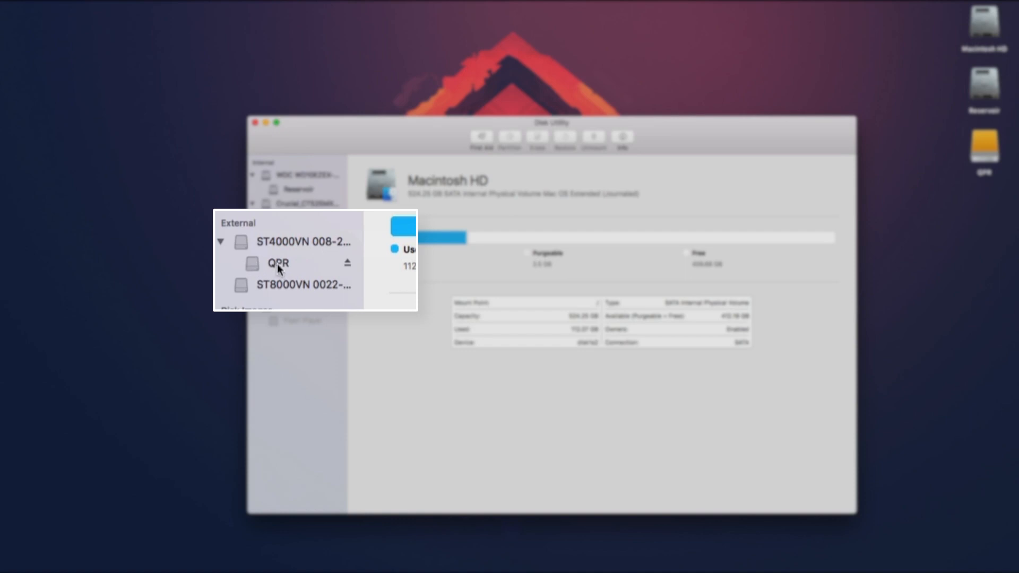
{"action": "mouse_move", "coordinate": [269, 289]}
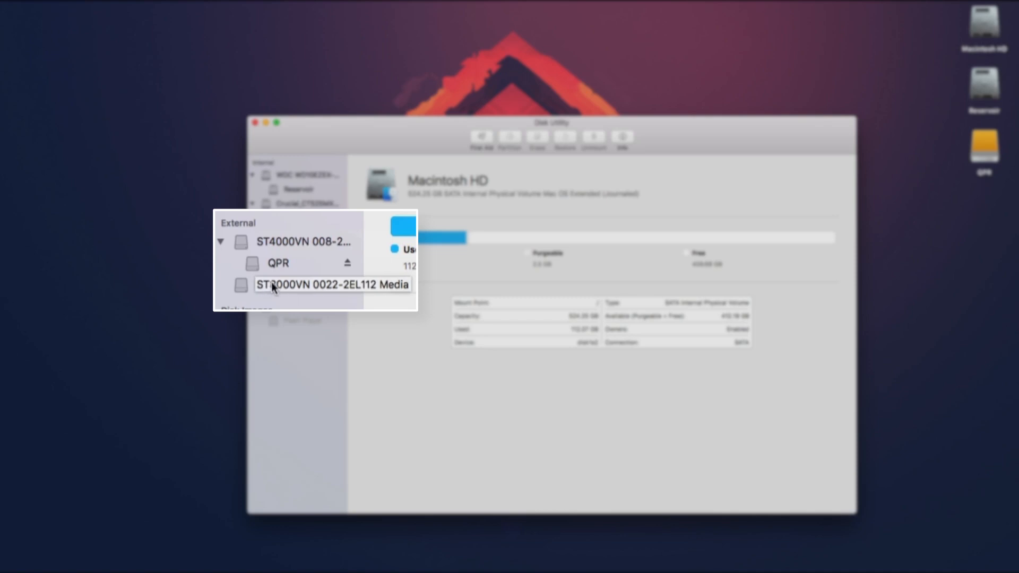
Erase the uninitialized 8 TB ST8000VN drive as Mac OS Extended (Journaled) named 'QPR MEDIA'
{"action": "left_click", "coordinate": [326, 285]}
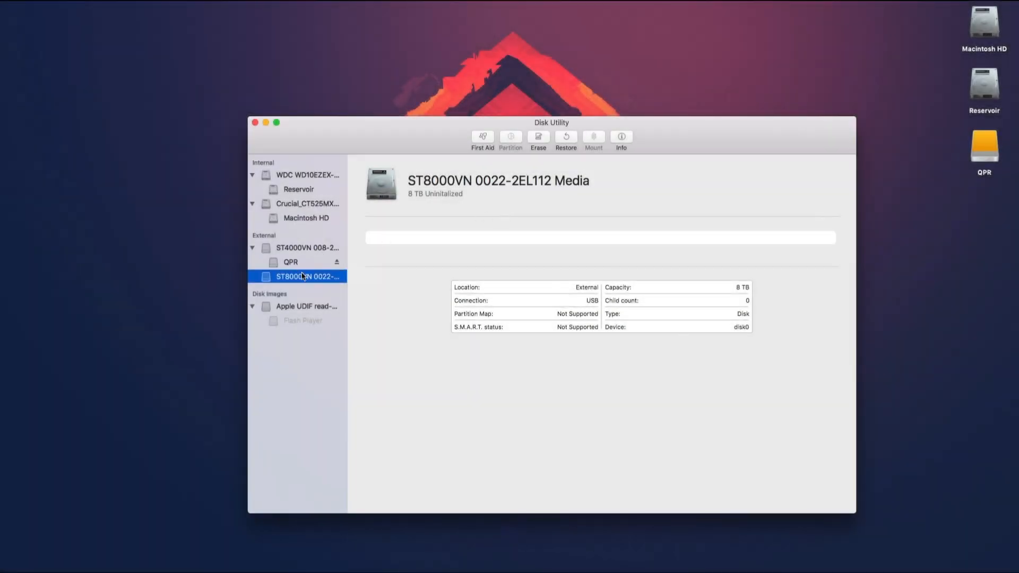
{"action": "double_click", "coordinate": [305, 276]}
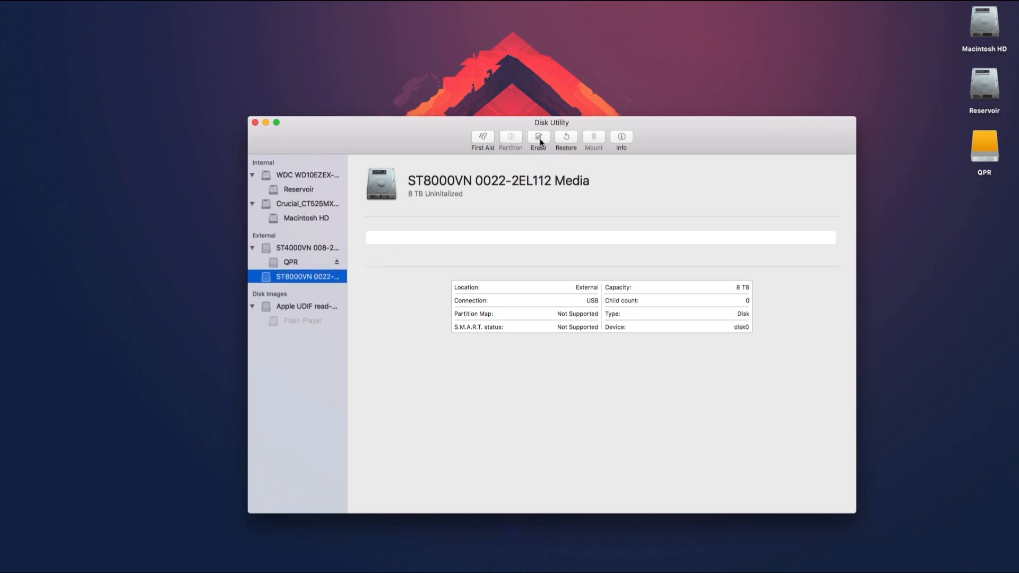
{"action": "left_click", "coordinate": [538, 137]}
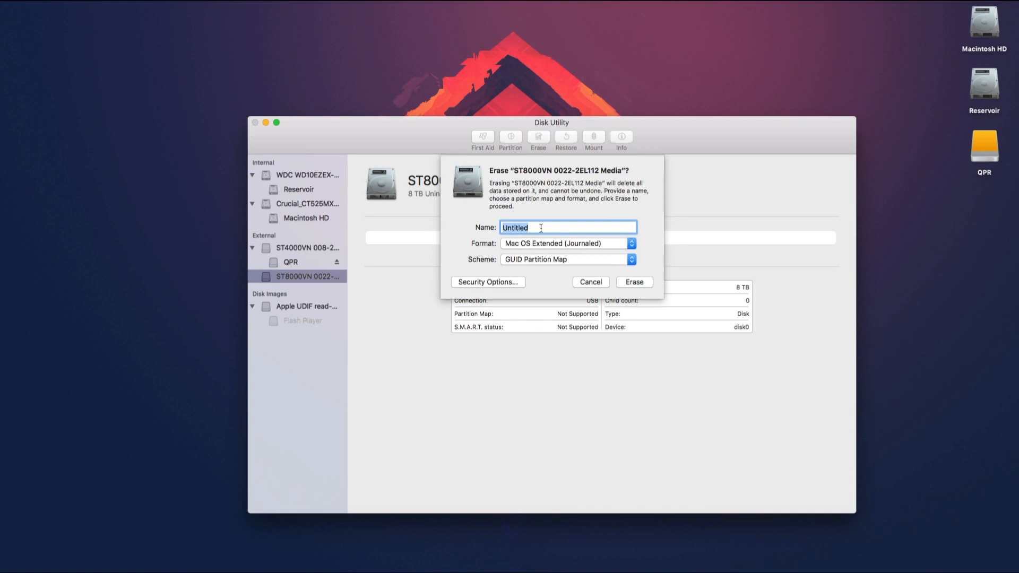
{"action": "type", "text": "Q"}
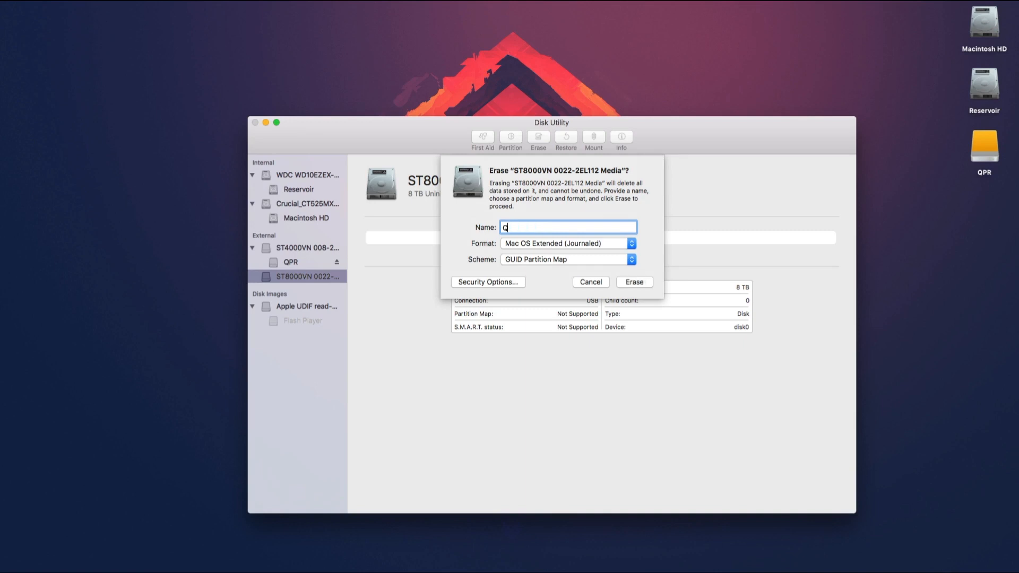
{"action": "type", "text": "PR MED"}
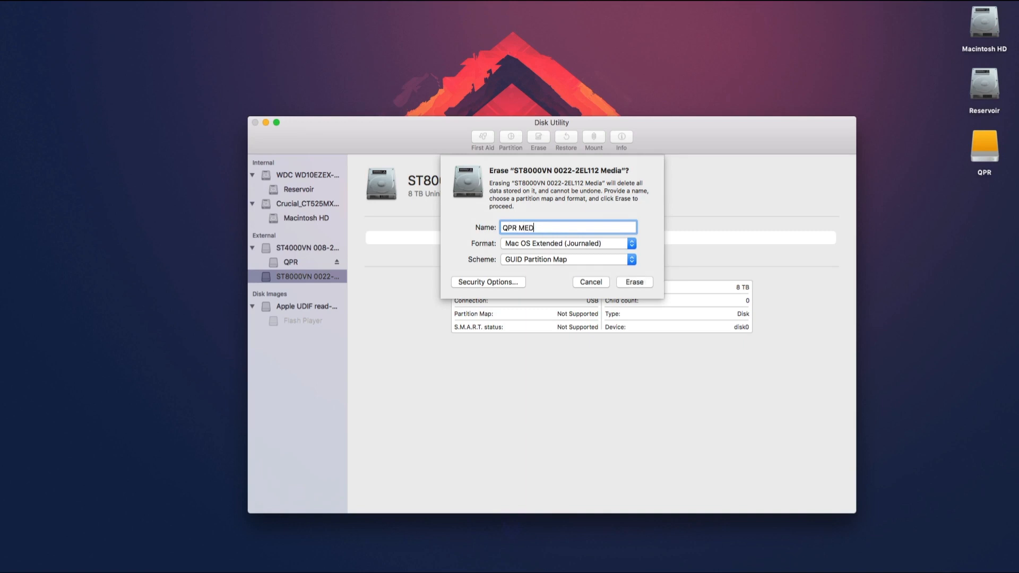
{"action": "type", "text": "IA"}
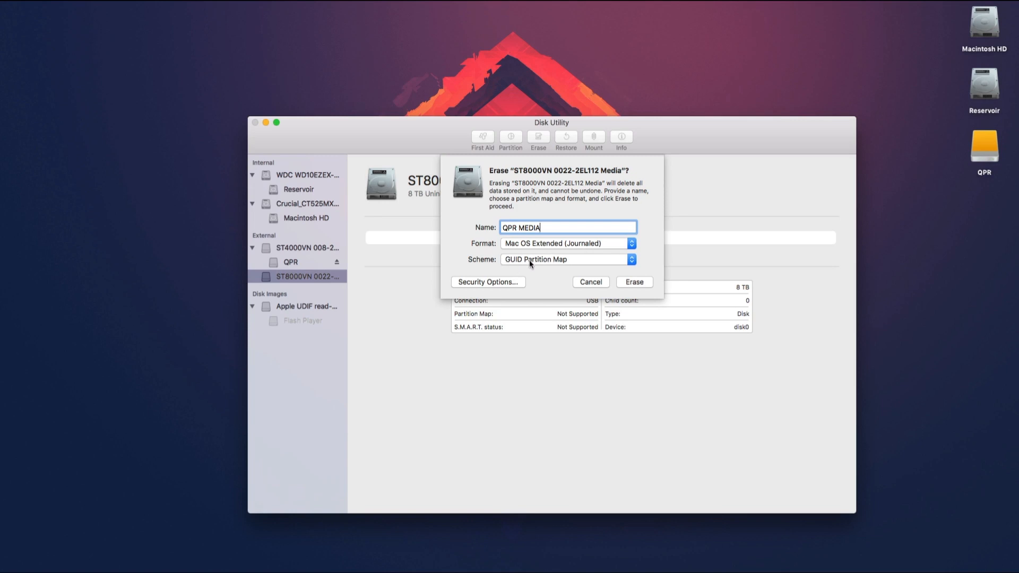
{"action": "mouse_move", "coordinate": [509, 285]}
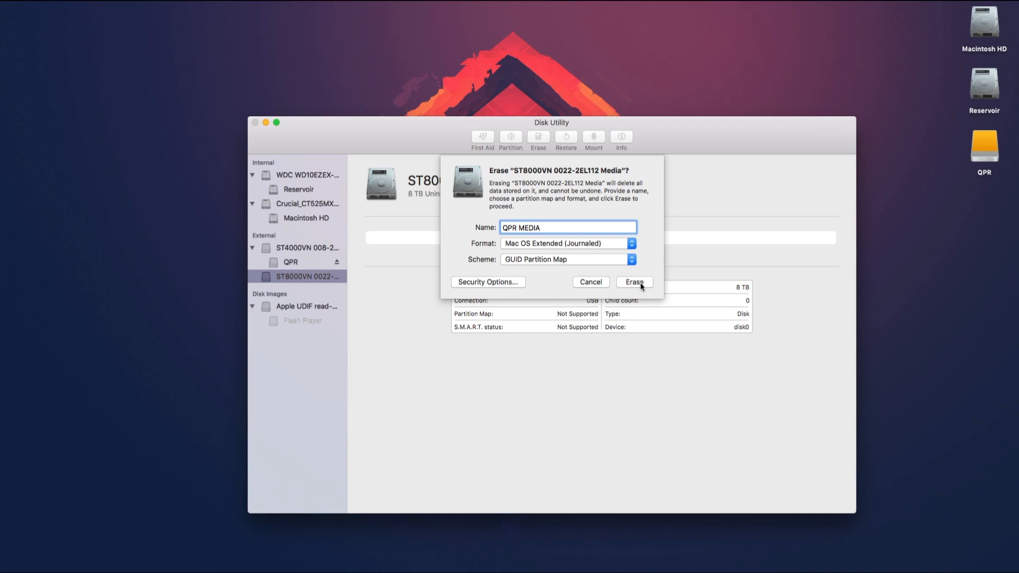
Confirm the erase, decline Time Machine use of QPR MEDIA and dismiss the finished report
{"action": "left_click", "coordinate": [633, 282]}
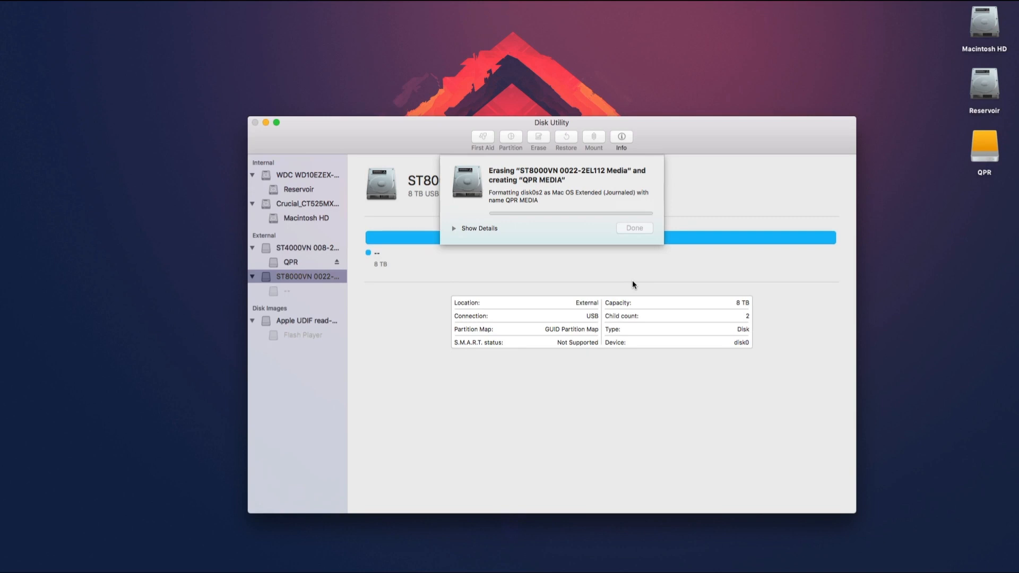
{"action": "left_click", "coordinate": [634, 227]}
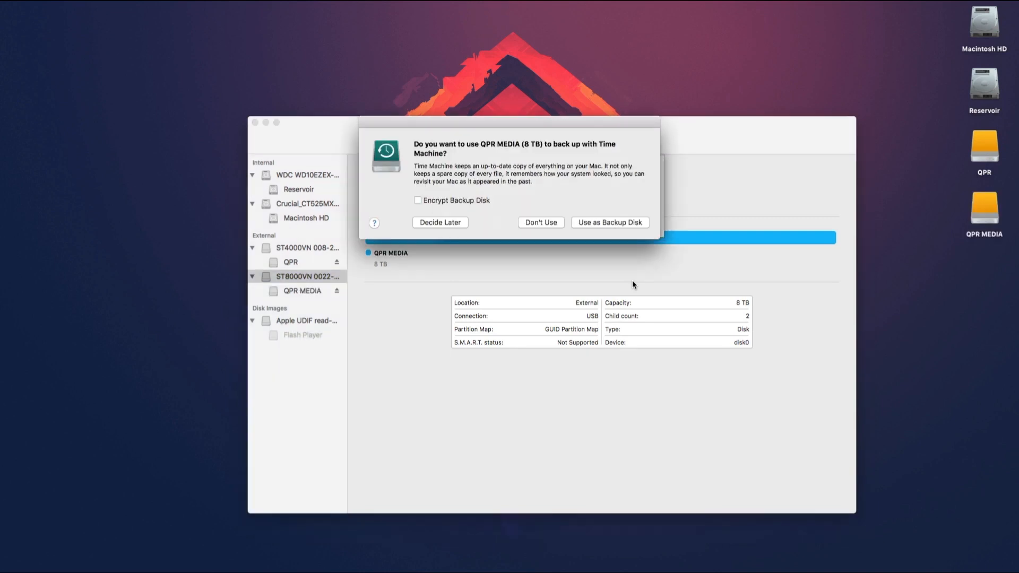
{"action": "mouse_move", "coordinate": [507, 140]}
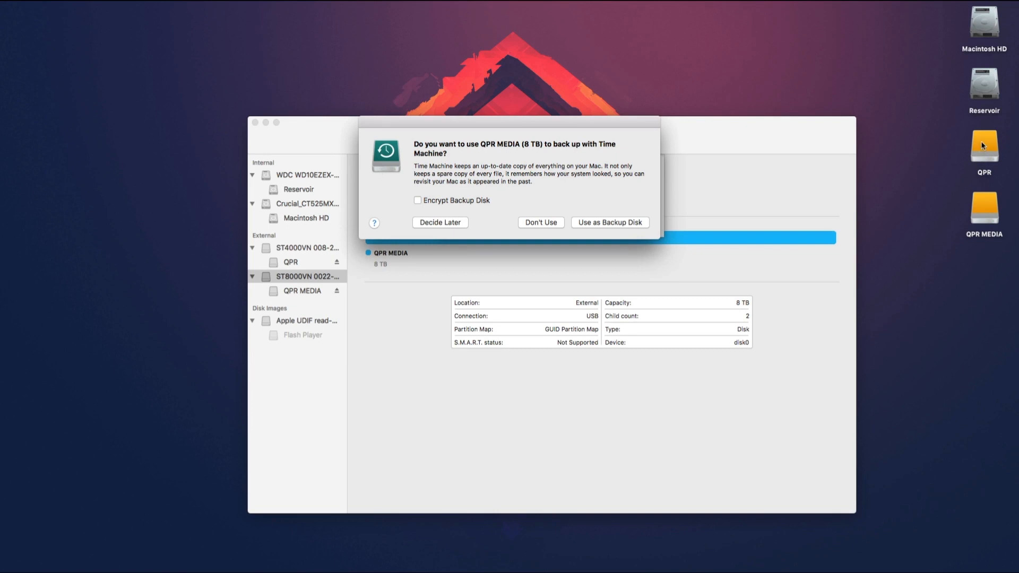
{"action": "mouse_move", "coordinate": [981, 218]}
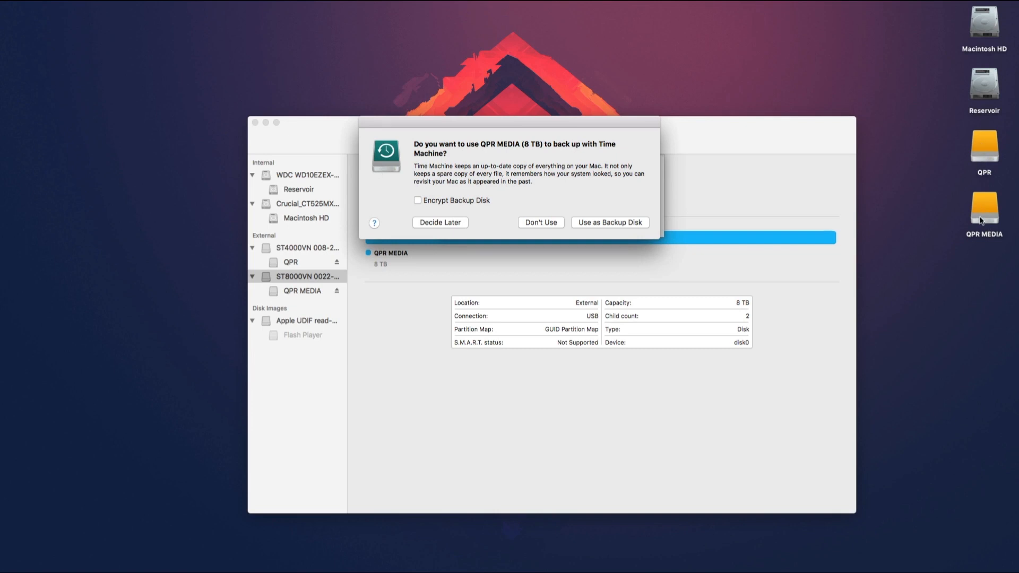
{"action": "mouse_move", "coordinate": [408, 161]}
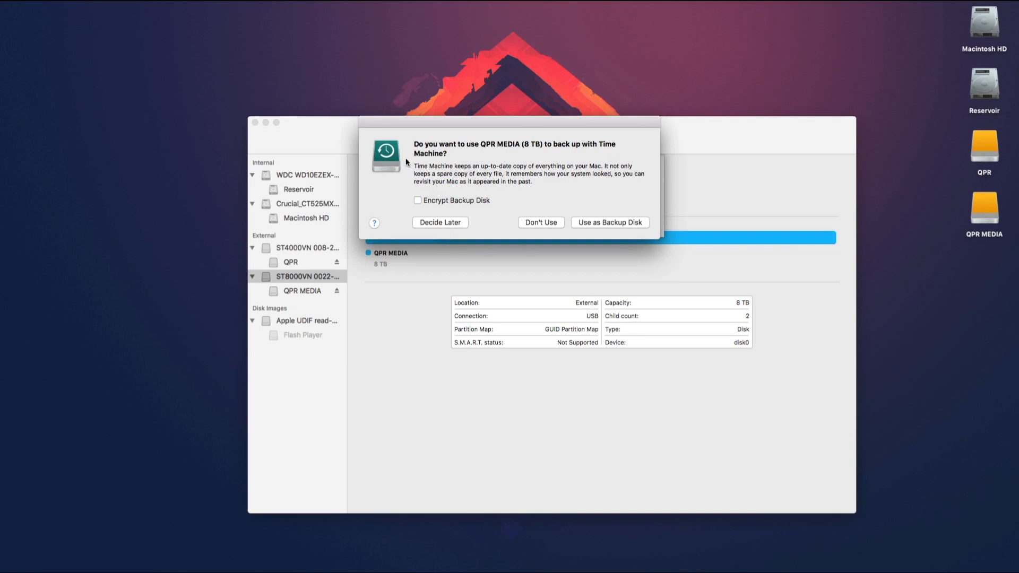
{"action": "mouse_move", "coordinate": [531, 151]}
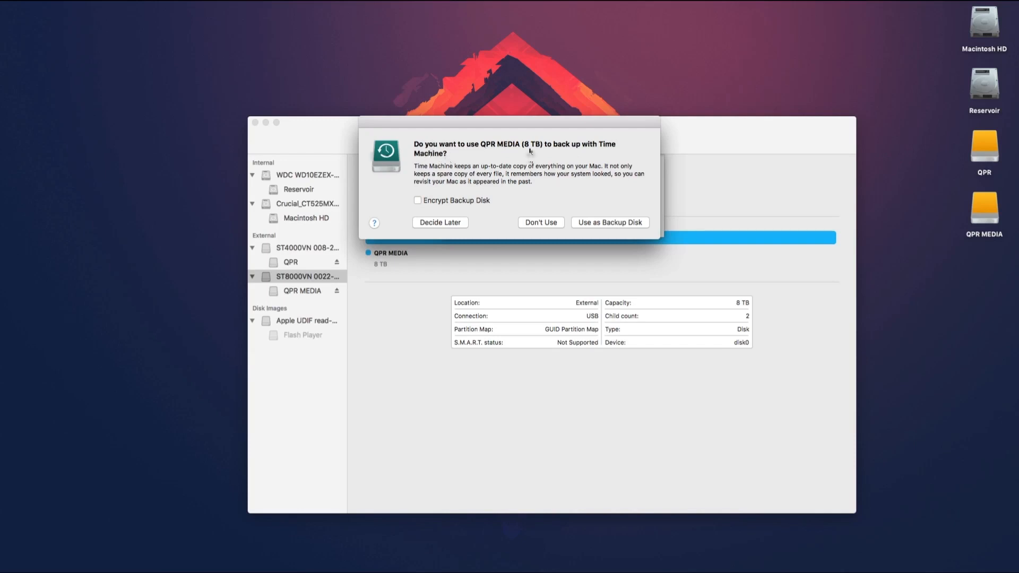
{"action": "mouse_move", "coordinate": [578, 149]}
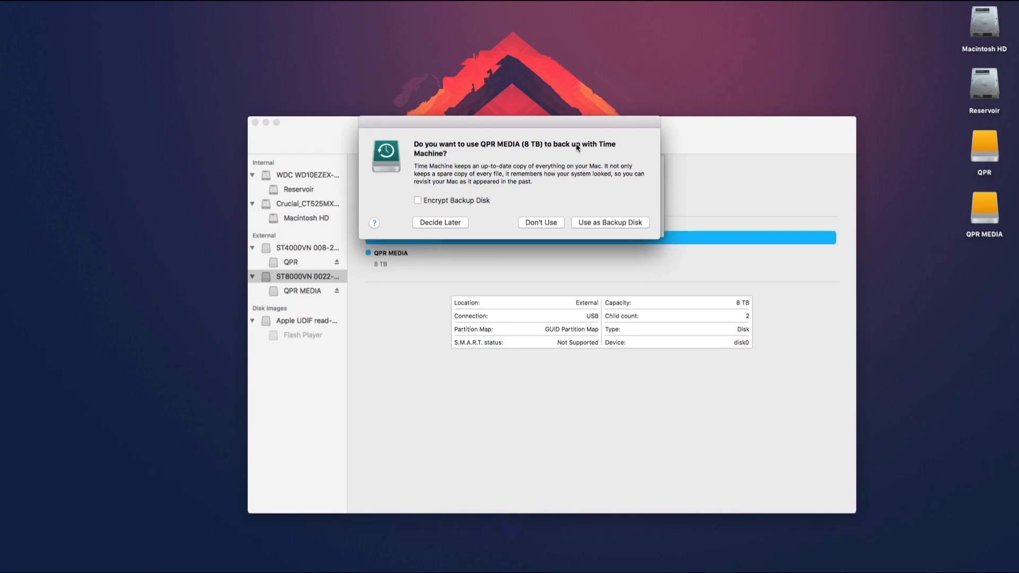
{"action": "mouse_move", "coordinate": [637, 220]}
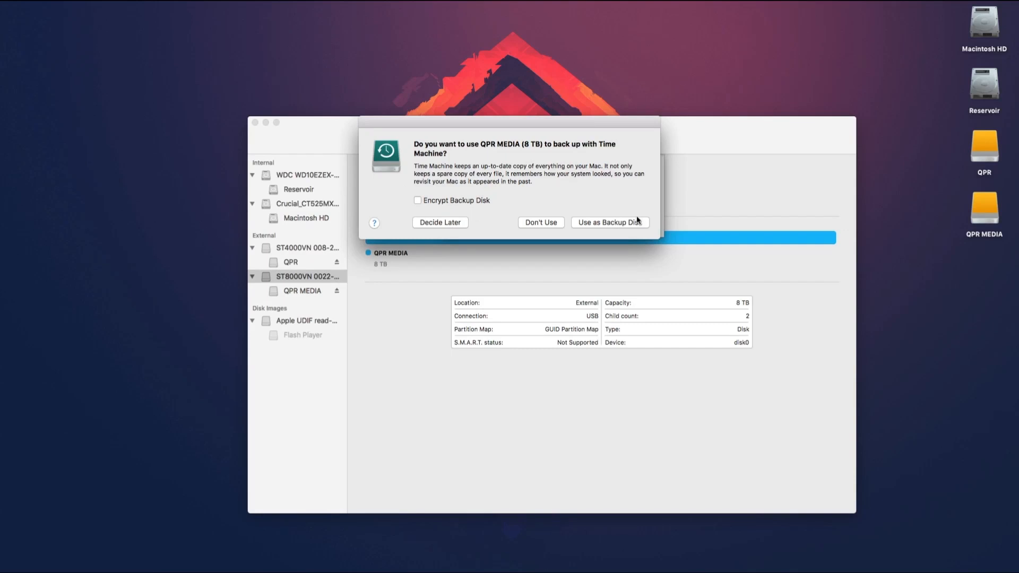
{"action": "mouse_move", "coordinate": [569, 189]}
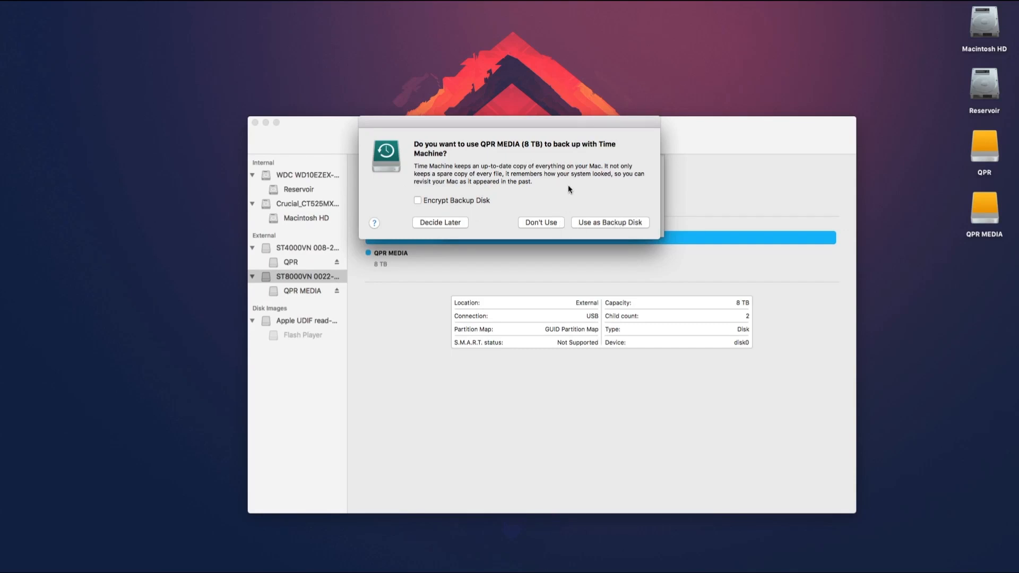
{"action": "mouse_move", "coordinate": [539, 227]}
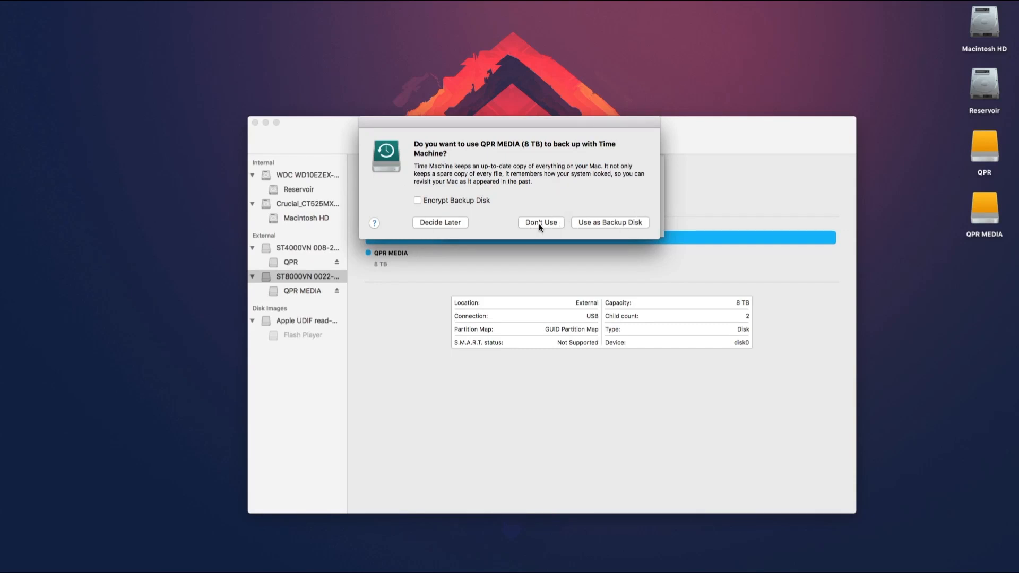
{"action": "left_click", "coordinate": [540, 223]}
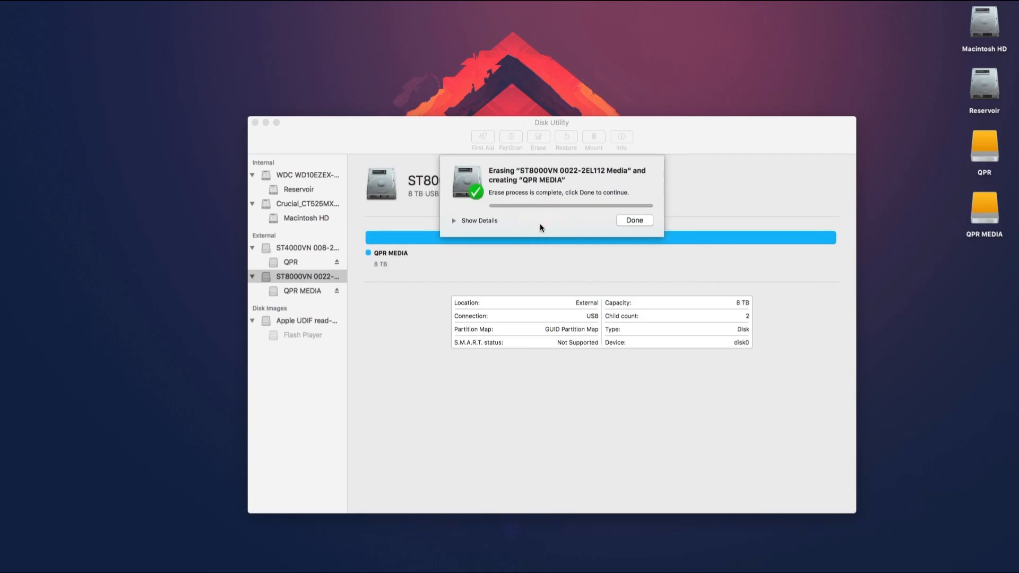
{"action": "mouse_move", "coordinate": [516, 198]}
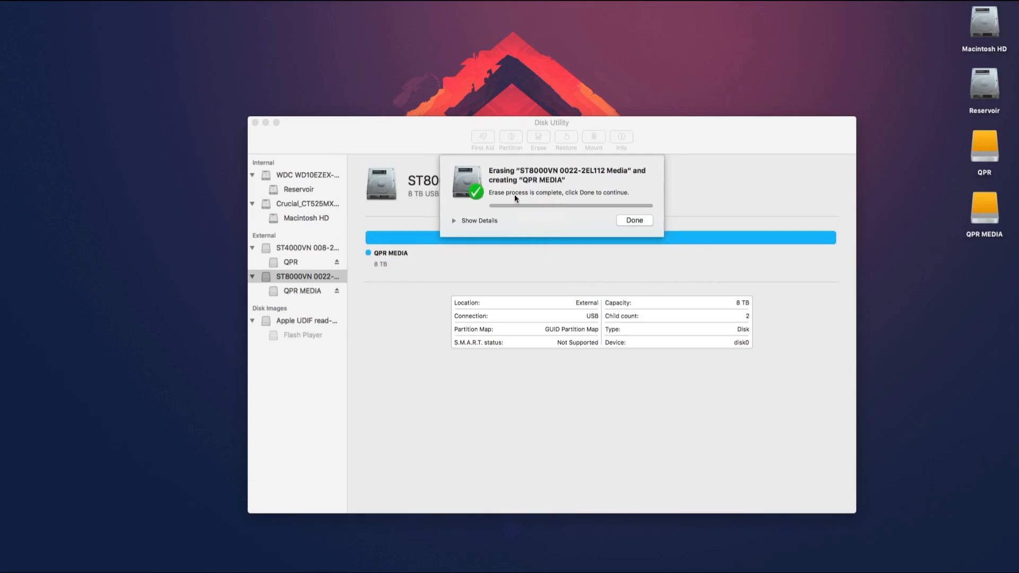
{"action": "mouse_move", "coordinate": [586, 205]}
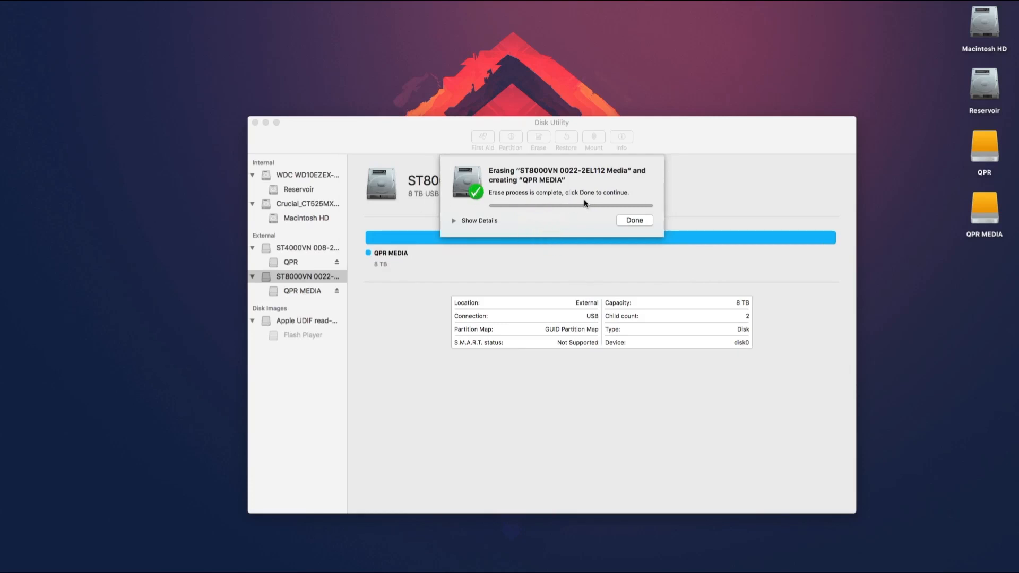
{"action": "left_click", "coordinate": [634, 219]}
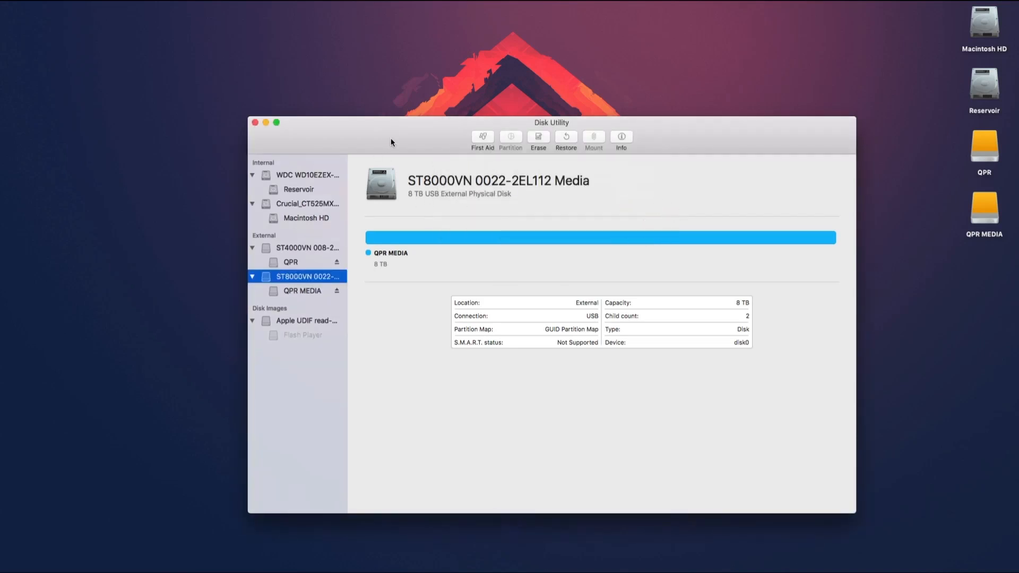
Close Disk Utility and verify QPR MEDIA on the desktop as an 8 TB Mac OS Extended (Journaled) volume
{"action": "left_click", "coordinate": [252, 123]}
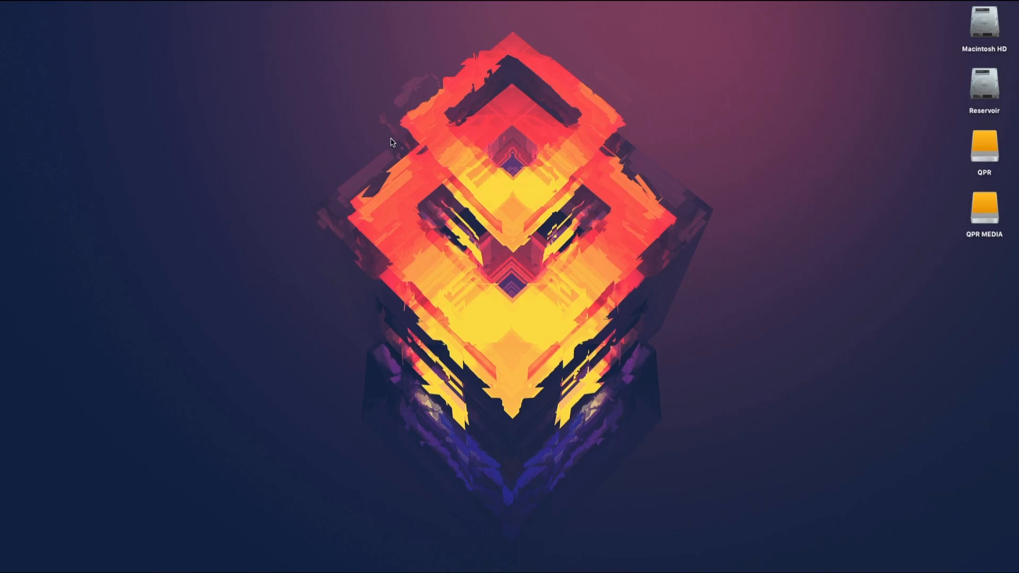
{"action": "left_click", "coordinate": [983, 210]}
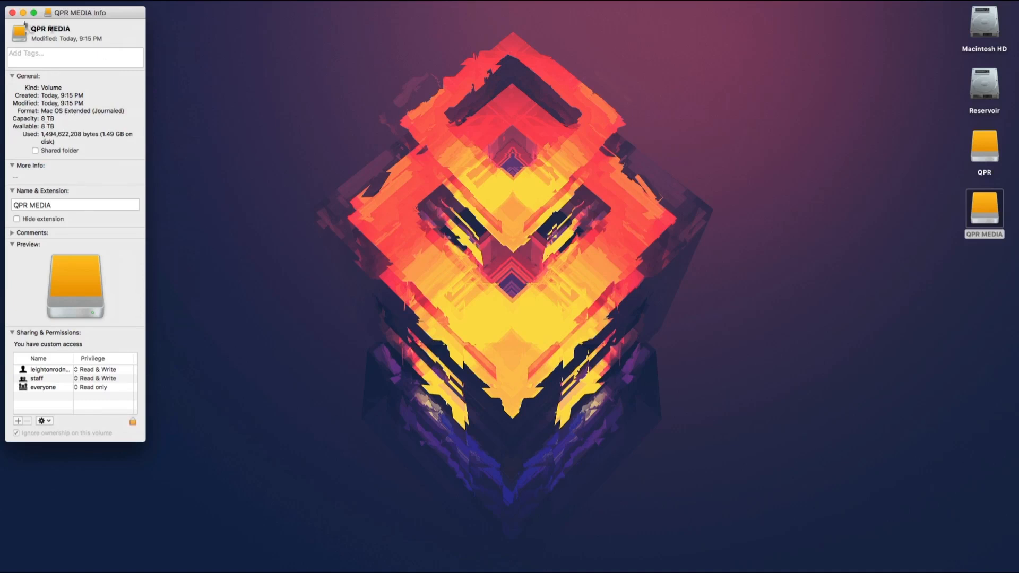
{"action": "left_click", "coordinate": [17, 14]}
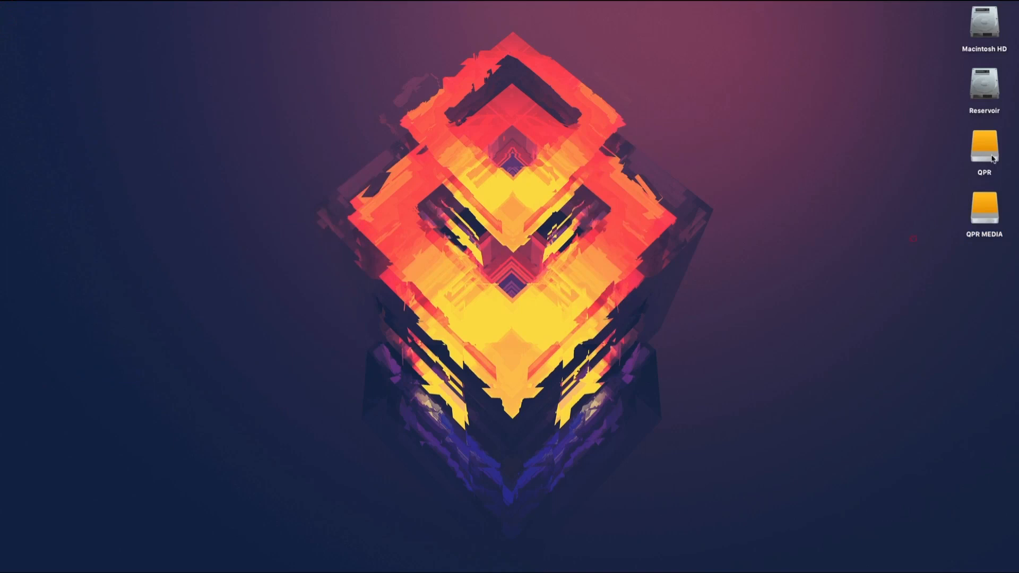
{"action": "left_click", "coordinate": [984, 209]}
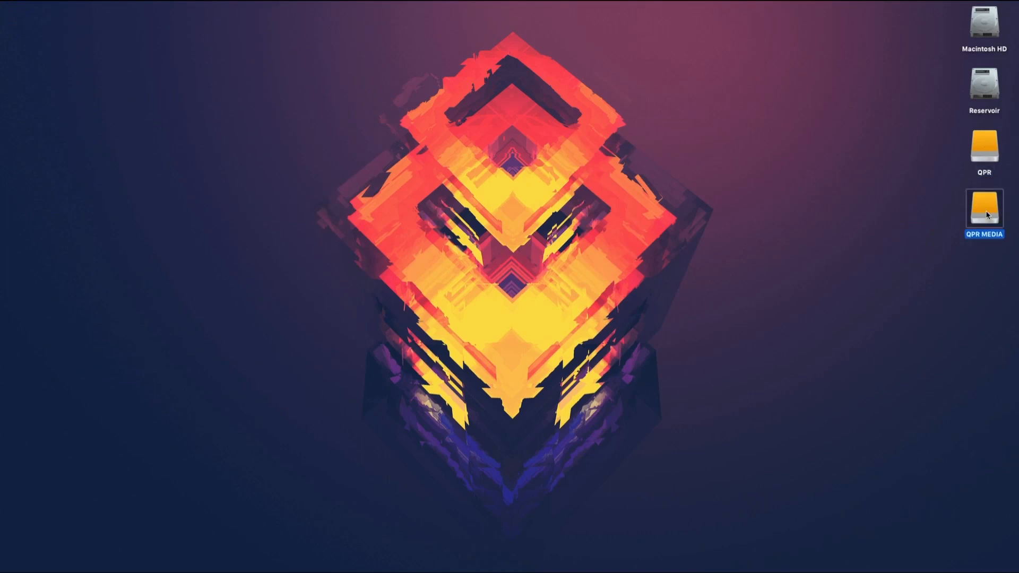
{"action": "mouse_move", "coordinate": [932, 211]}
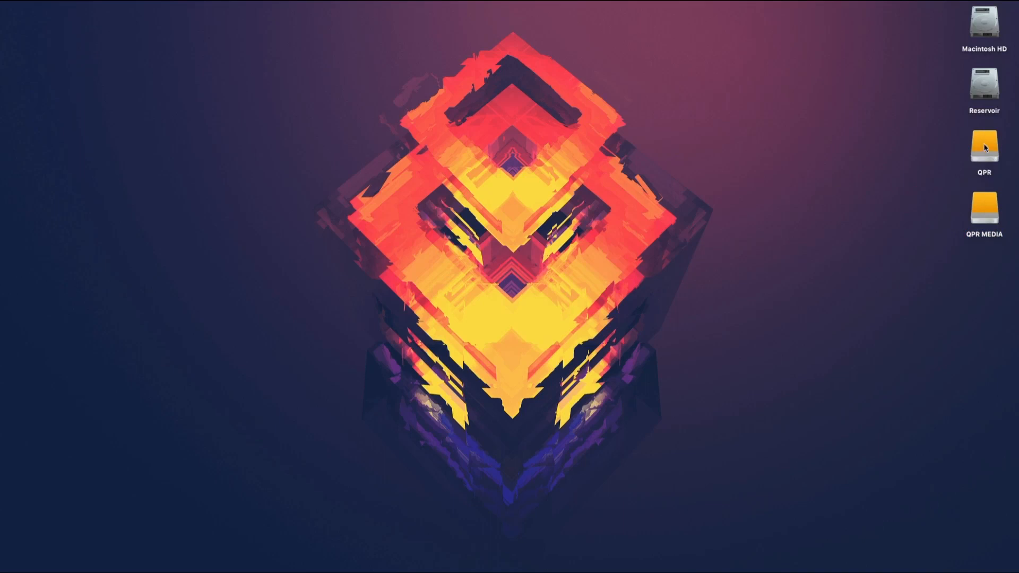
{"action": "mouse_move", "coordinate": [965, 130]}
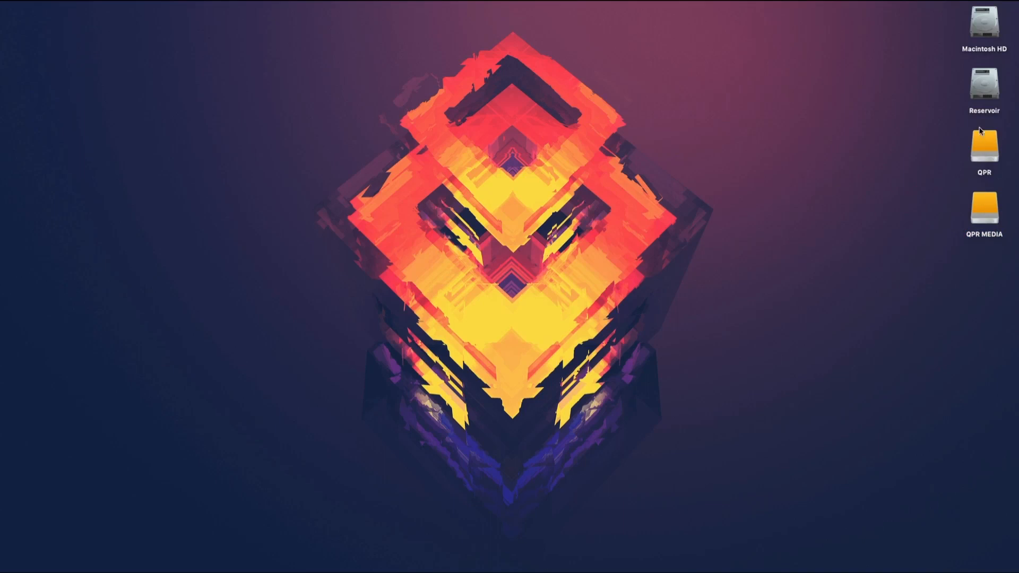
{"action": "mouse_move", "coordinate": [983, 150]}
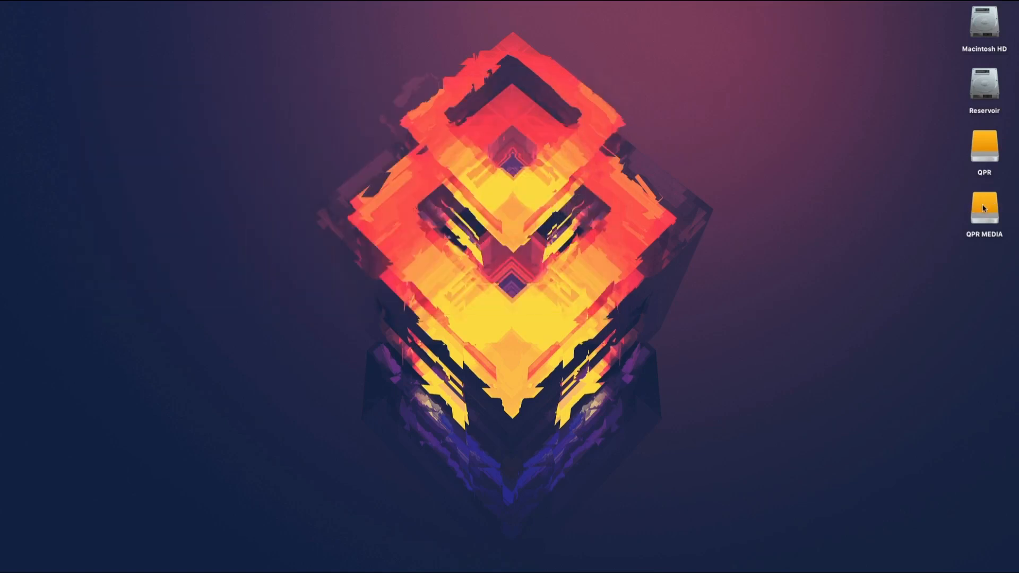
{"action": "double_click", "coordinate": [983, 209]}
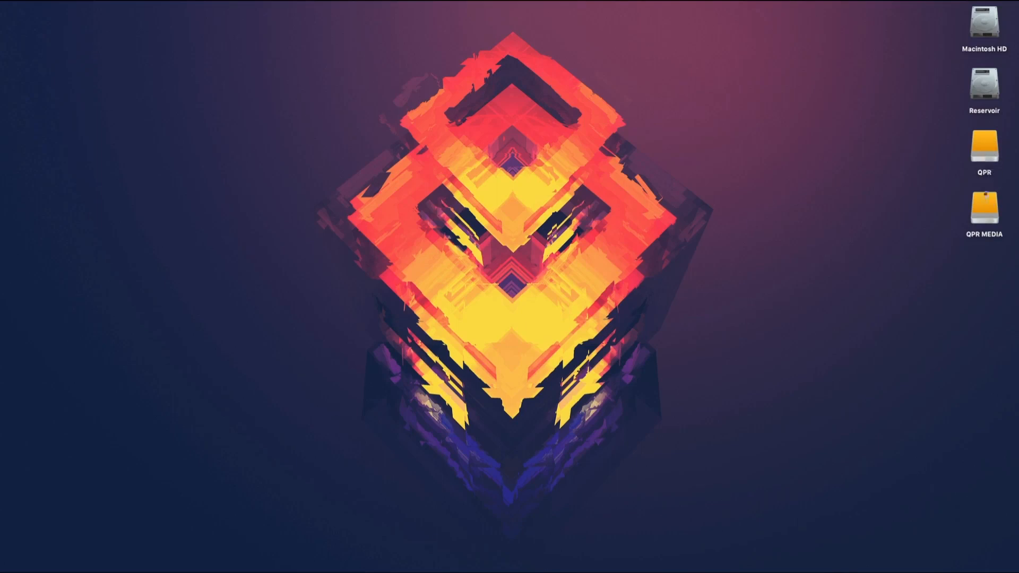
{"action": "mouse_move", "coordinate": [945, 164]}
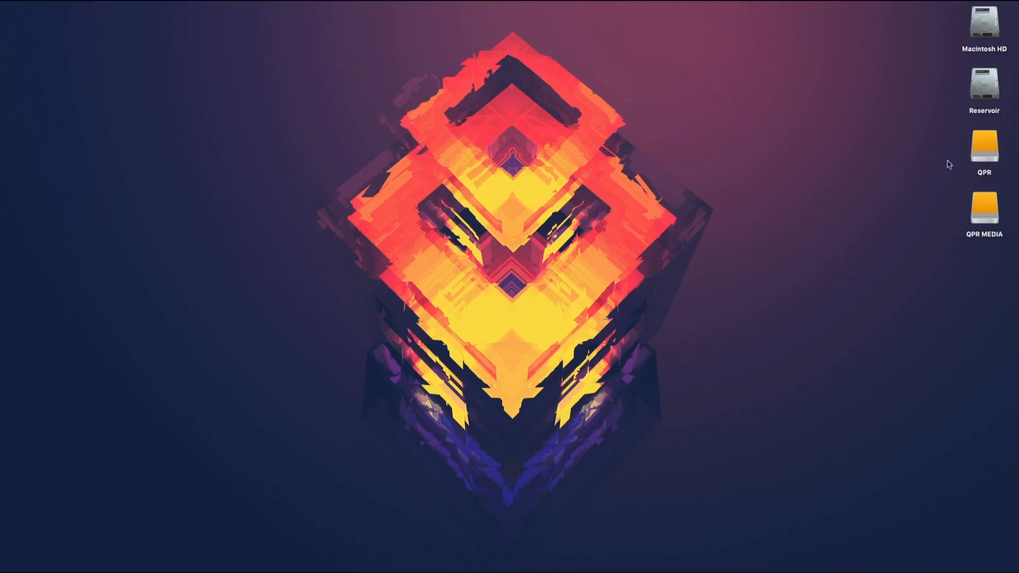
{"action": "mouse_move", "coordinate": [985, 147]}
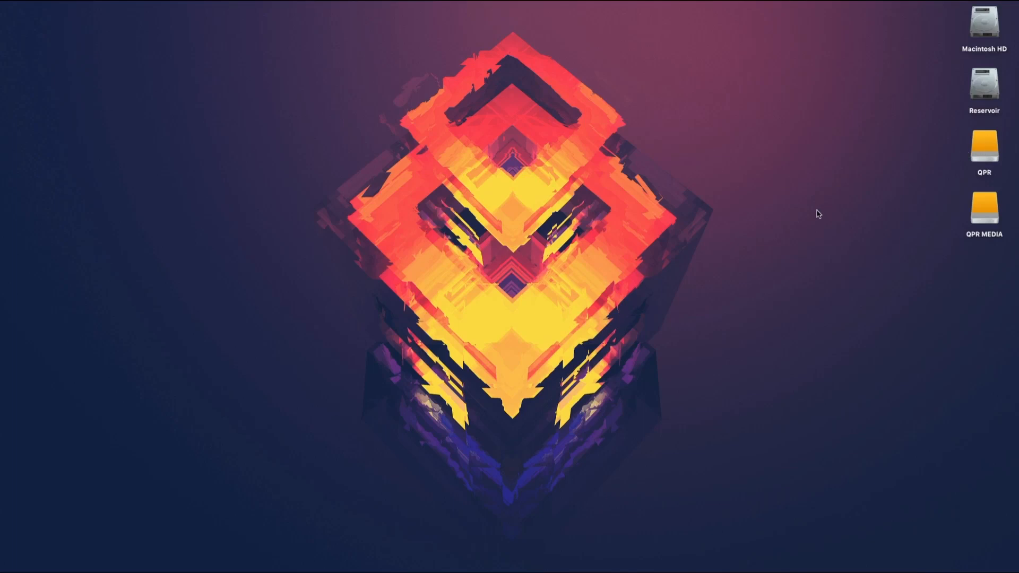
{"action": "mouse_move", "coordinate": [987, 147]}
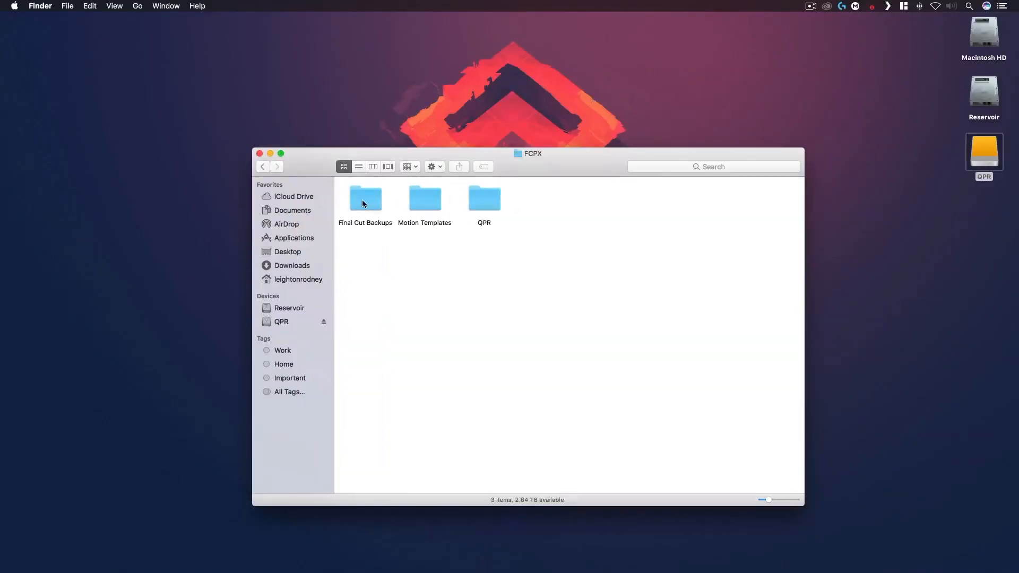
{"action": "double_click", "coordinate": [484, 198]}
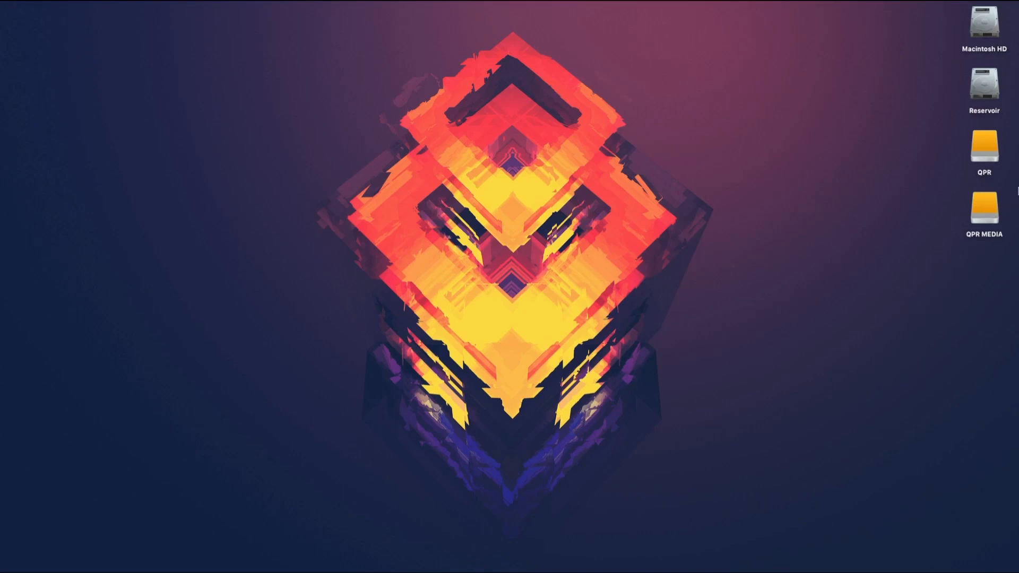
{"action": "mouse_move", "coordinate": [738, 178]}
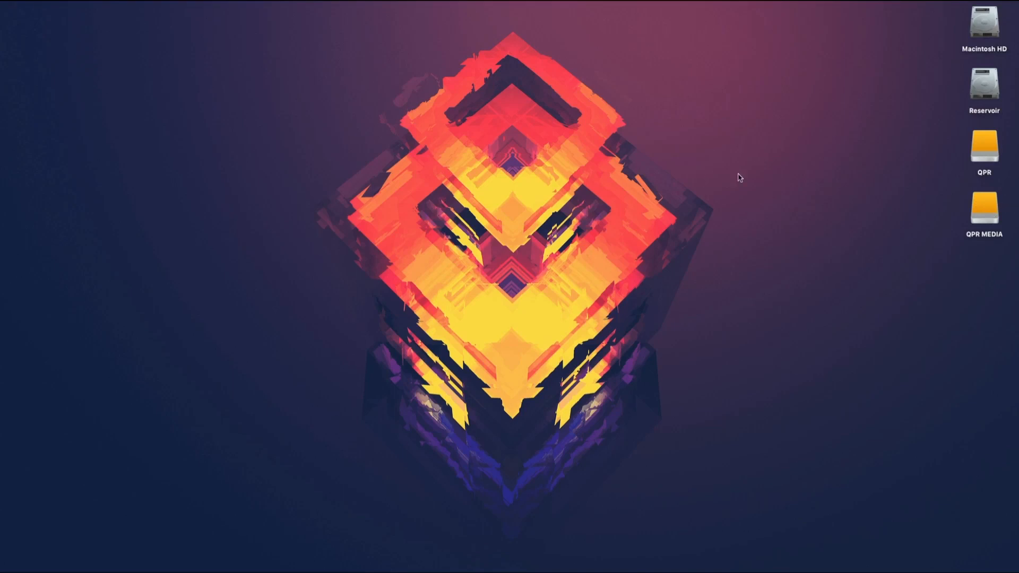